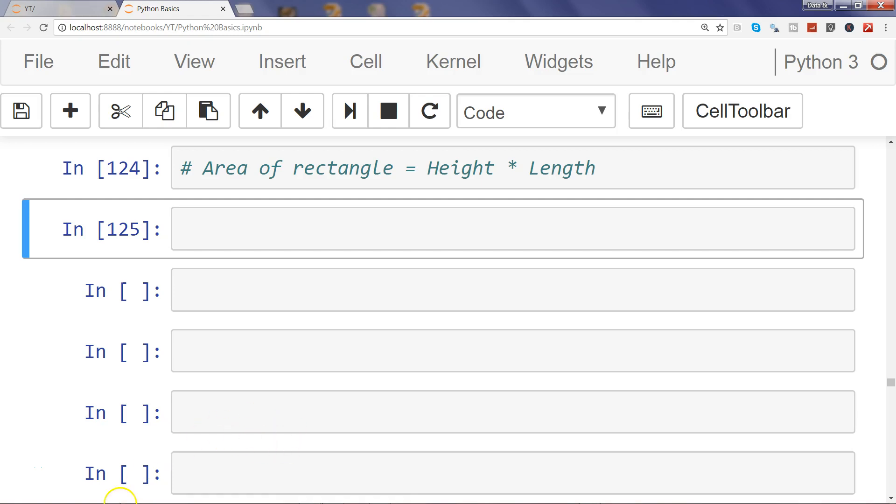
Enter edit mode in the empty code cell below the rectangle-area comment
left_click(361, 229)
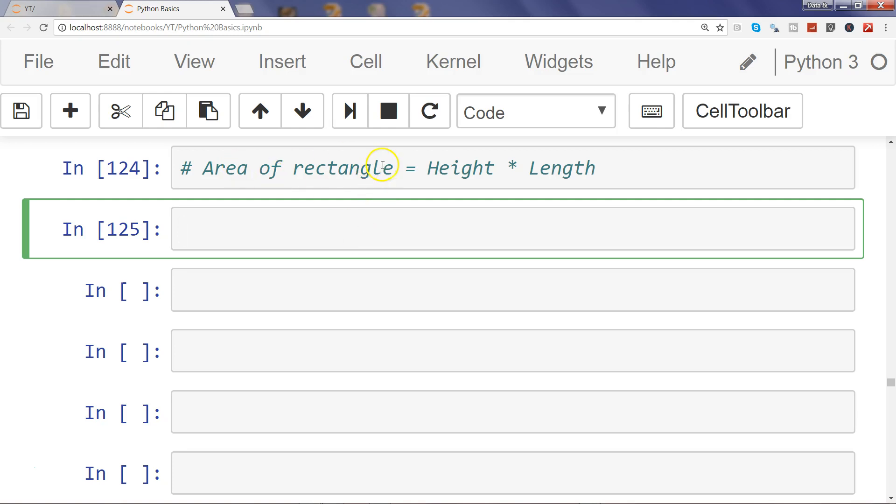
mouse_move(405, 227)
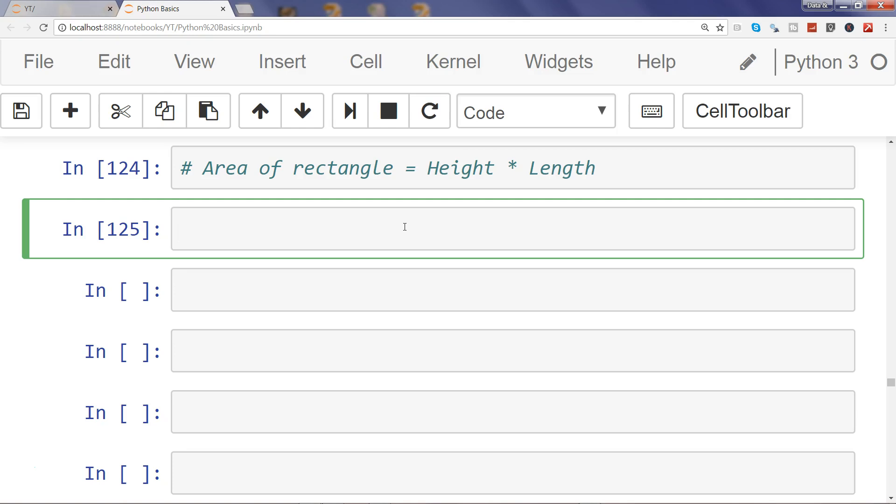
Write the area_rect signature with height and length both defaulting to 1
type("def")
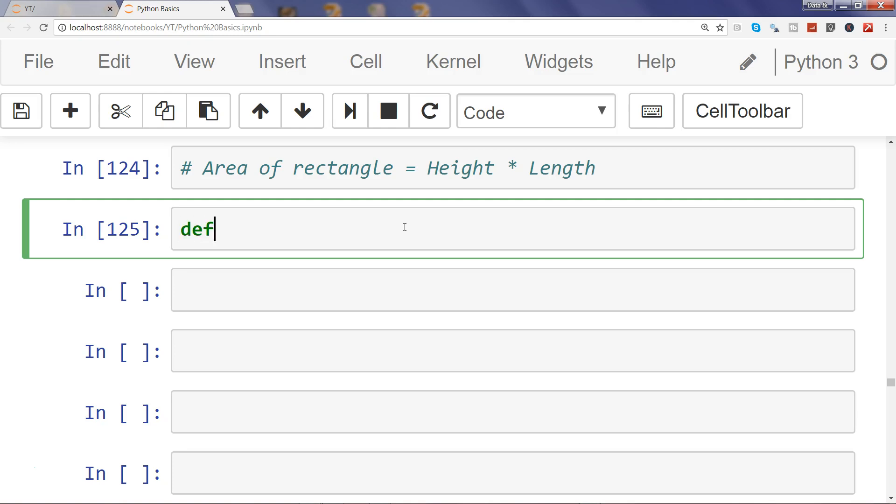
type("area")
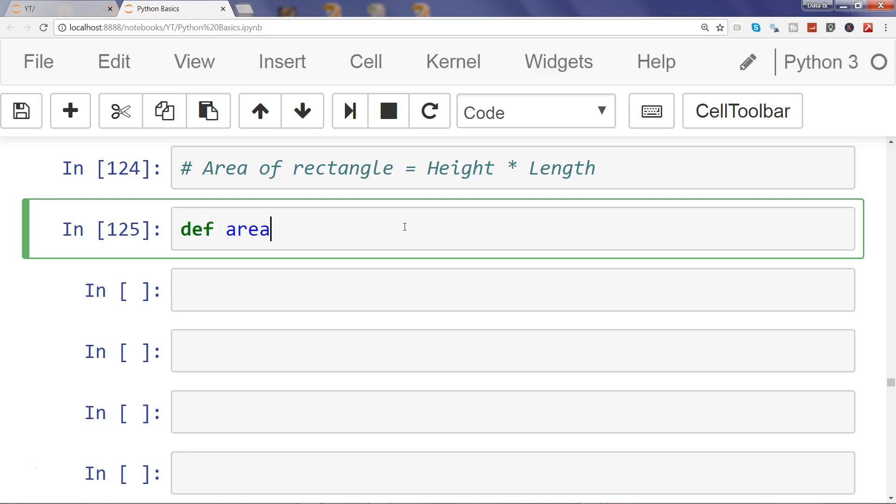
type("_rect(height =")
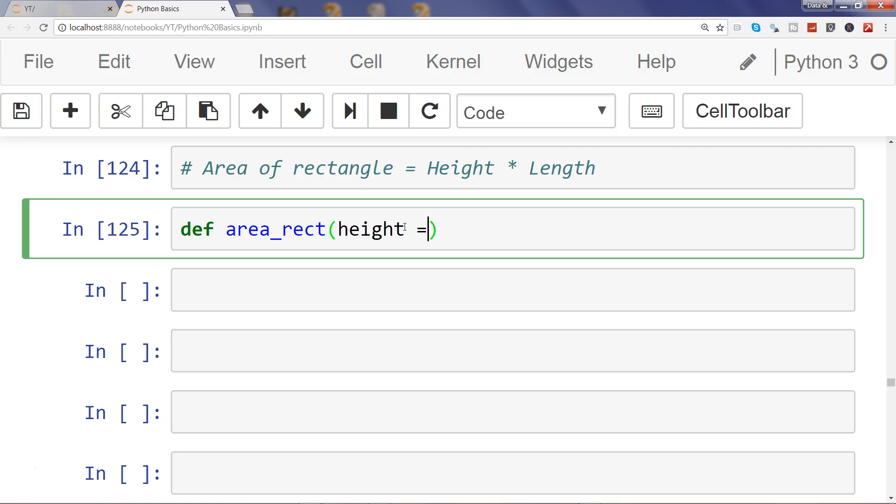
type("1,")
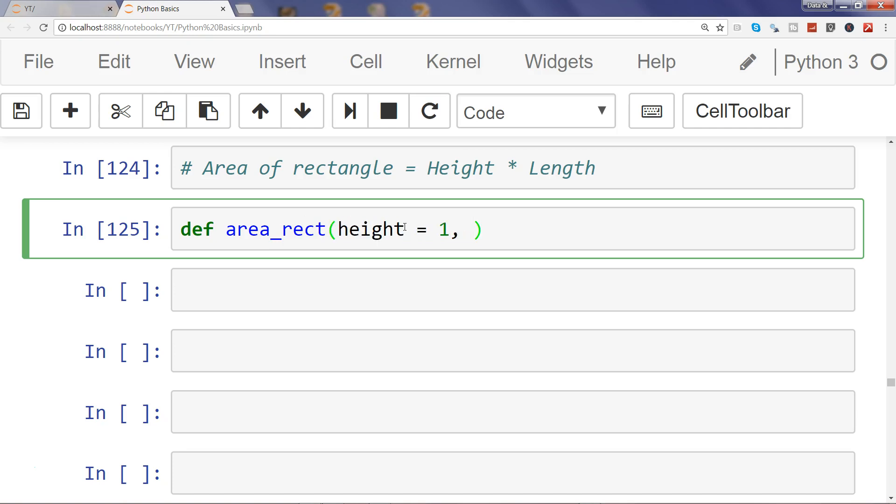
type("lengt")
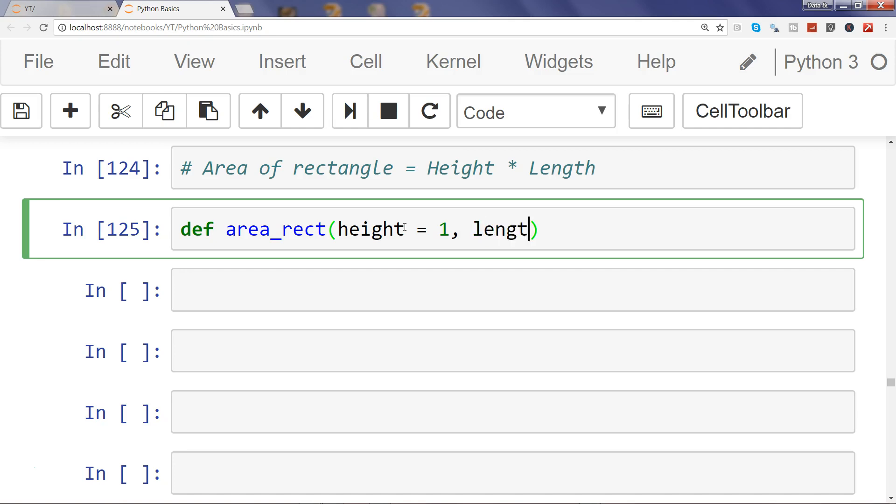
type("h =1")
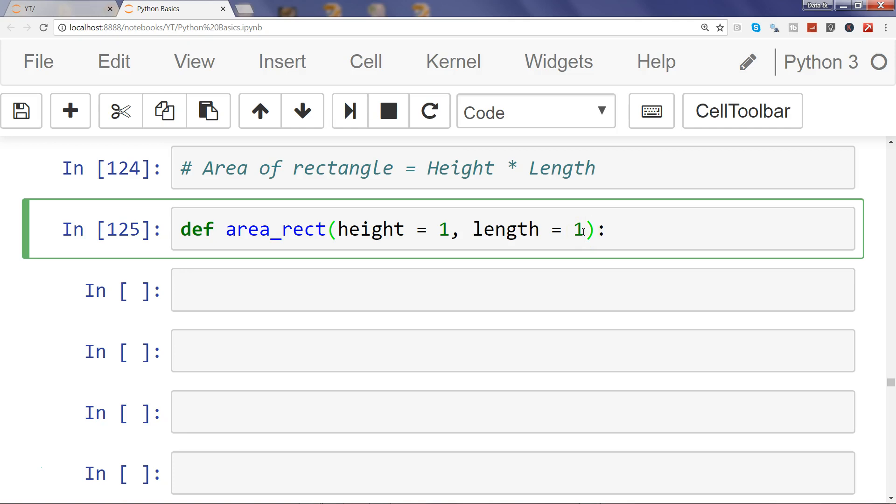
type(",width")
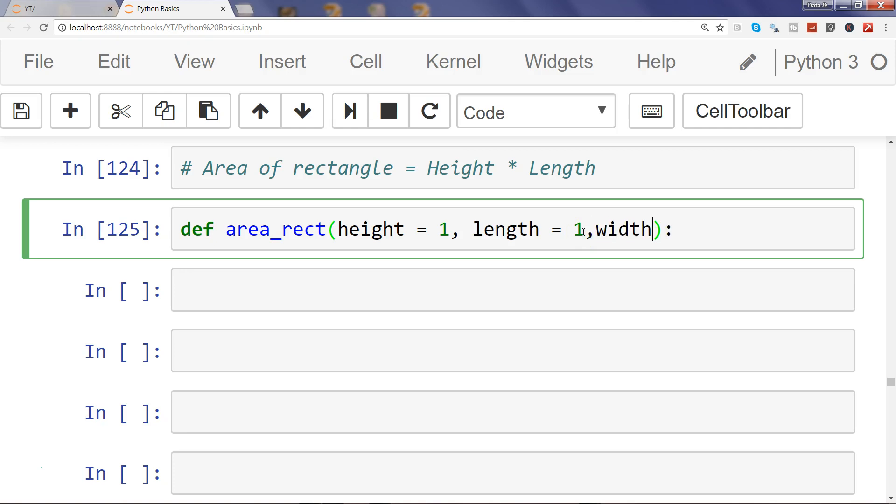
type("= 1")
type("a")
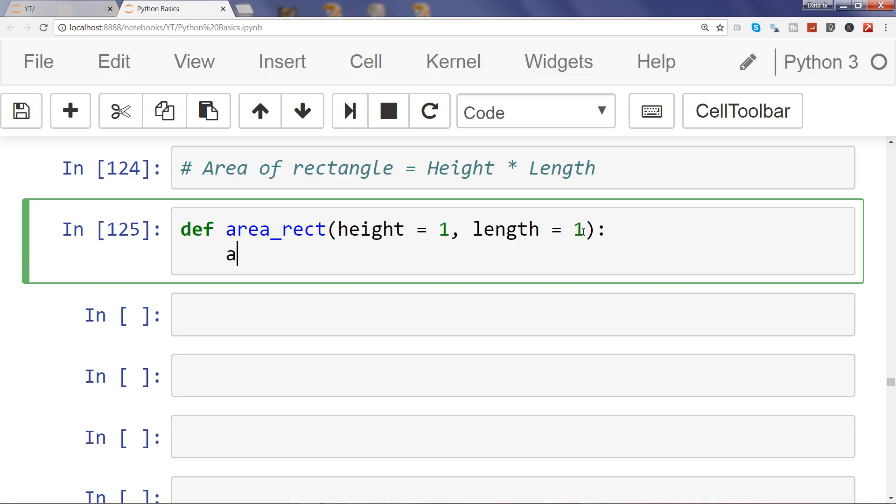
Add the body computing area = height*length, print(area), and run the cell
type("rea =")
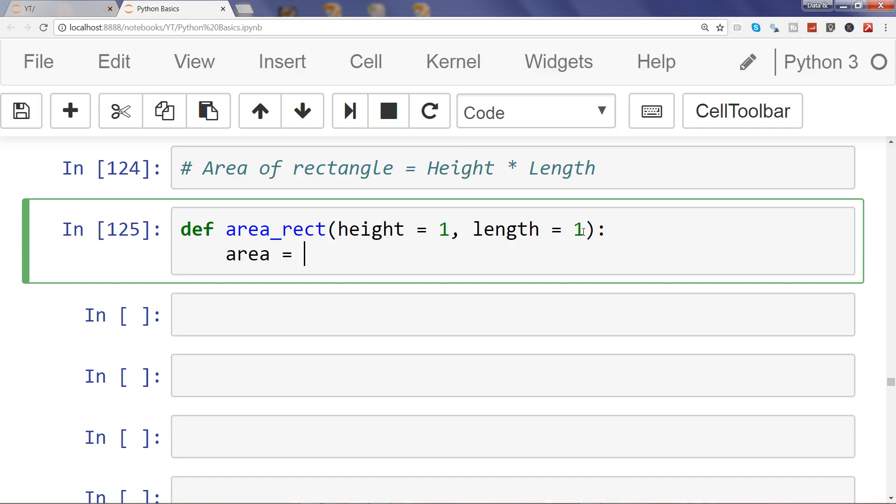
type("height")
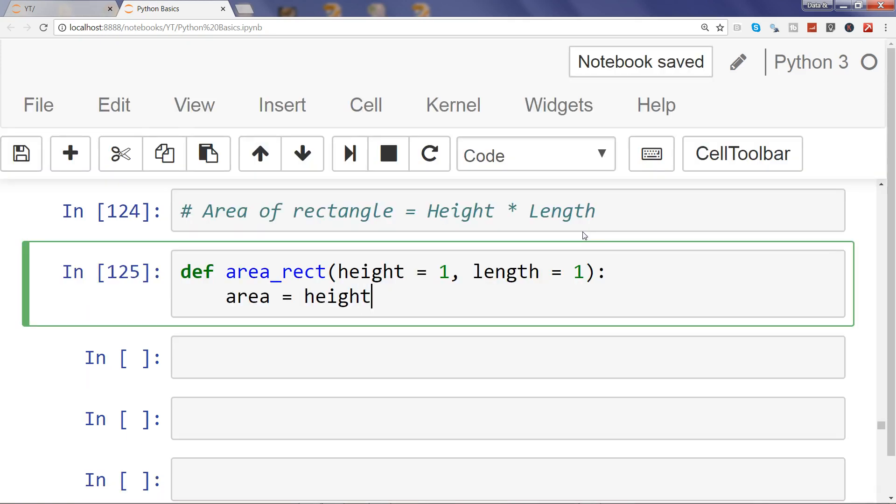
type("*")
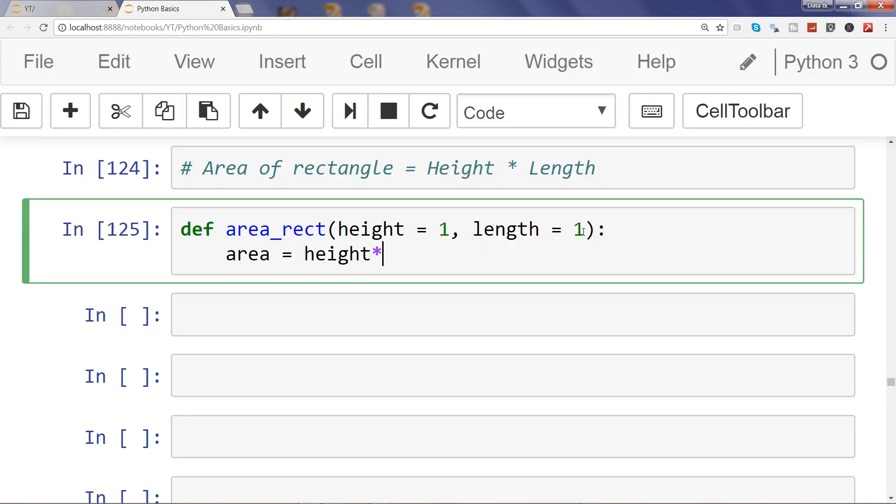
type("length")
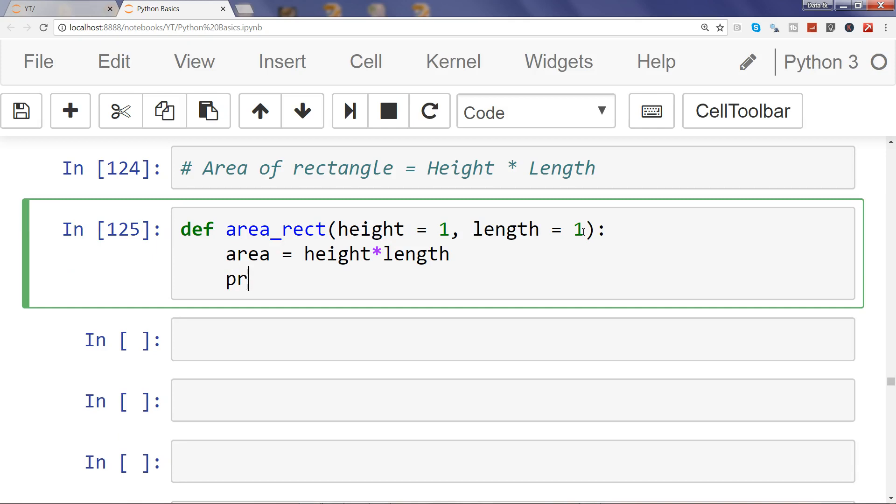
type("int(area")
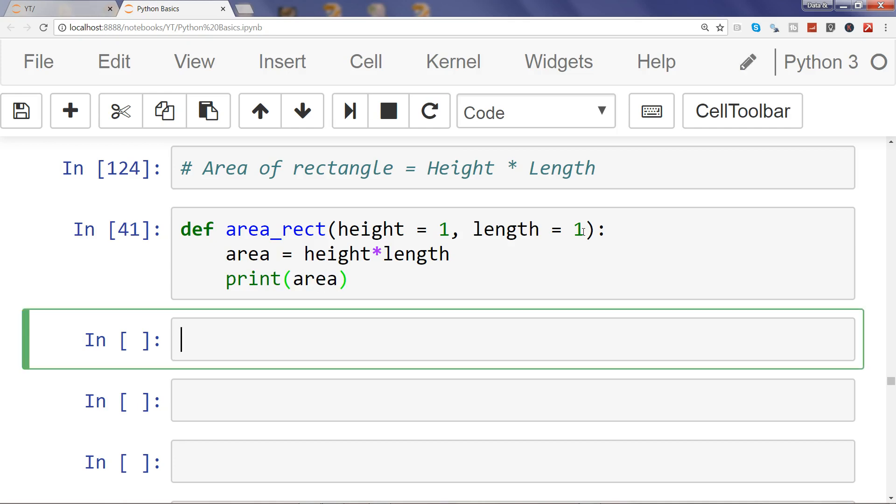
Call area_rect with no arguments, with (10), and with (10,10), printing 1, 10, 100
type("area_rect(")
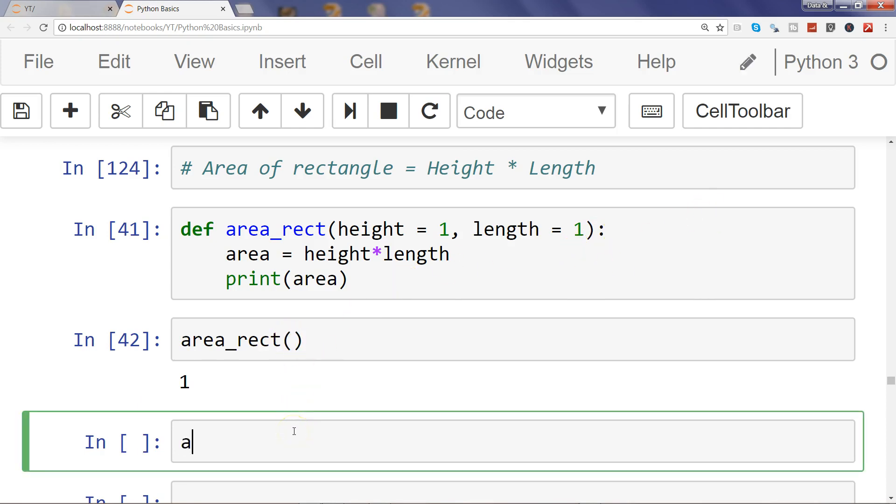
type("rea_rec")
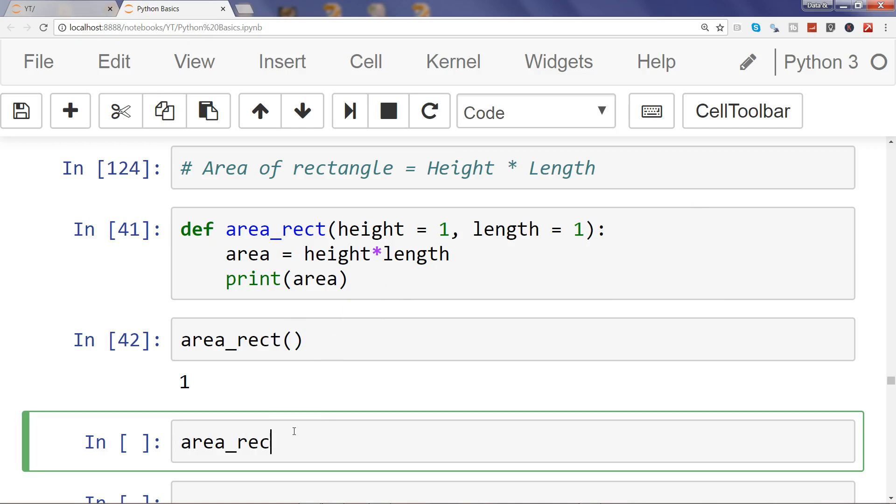
type("t(10)")
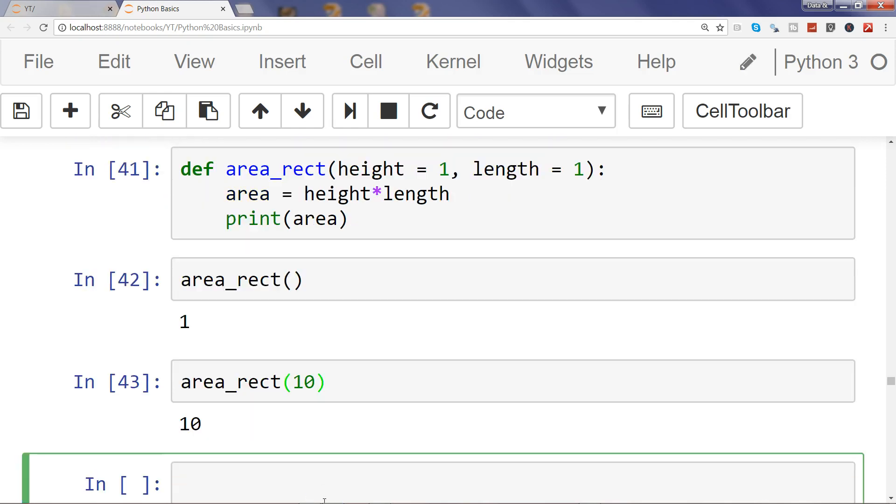
type("re")
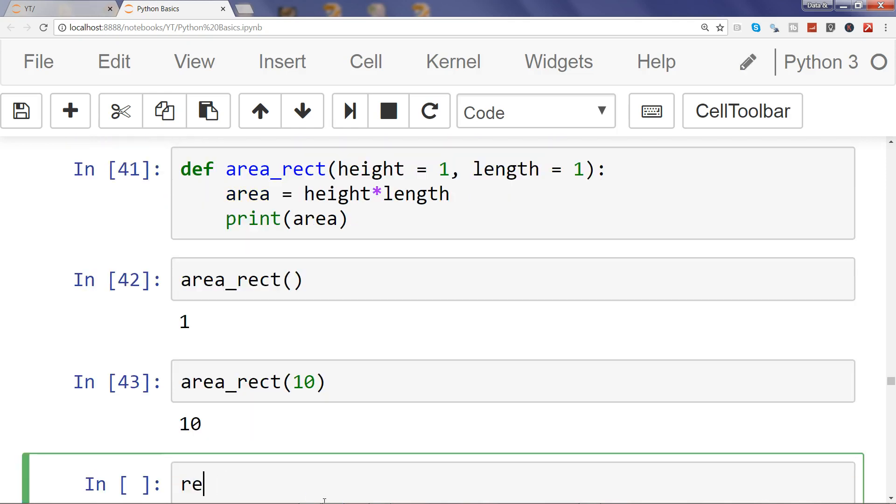
type("area_rect(10,10")
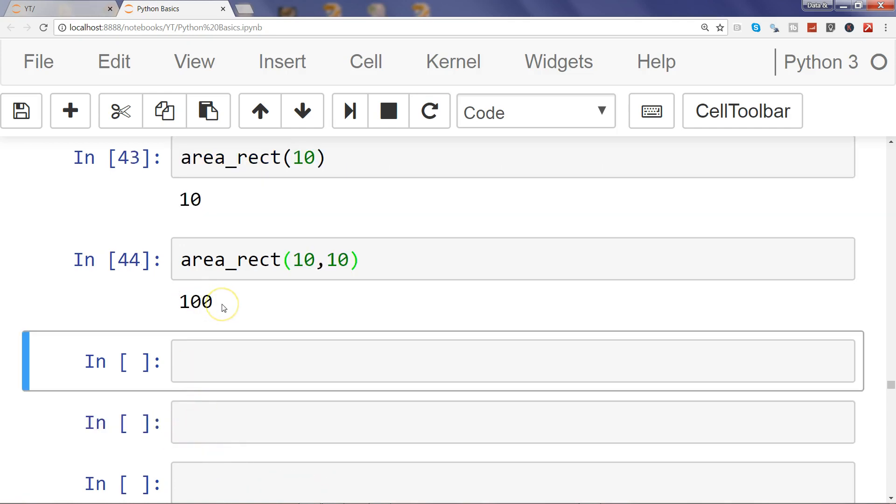
mouse_move(891, 493)
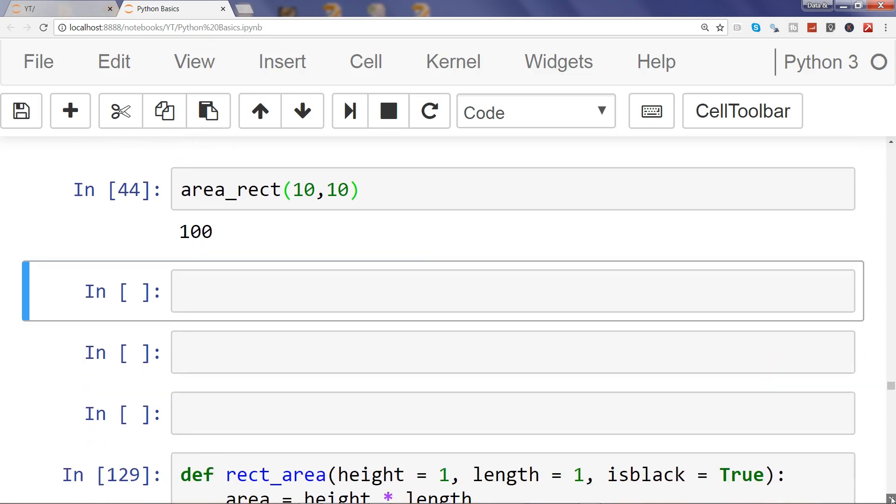
Scroll to the rect_area cell and highlight isblack in its definition and if condition
scroll("down", 3)
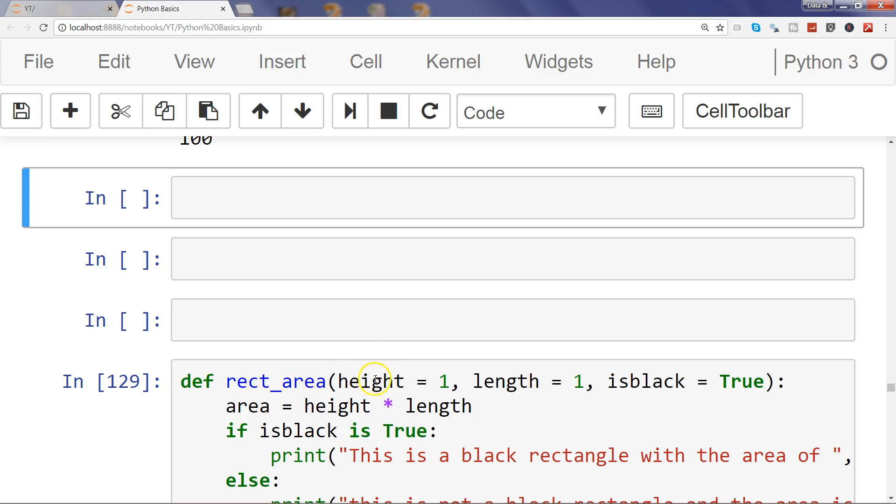
mouse_move(620, 382)
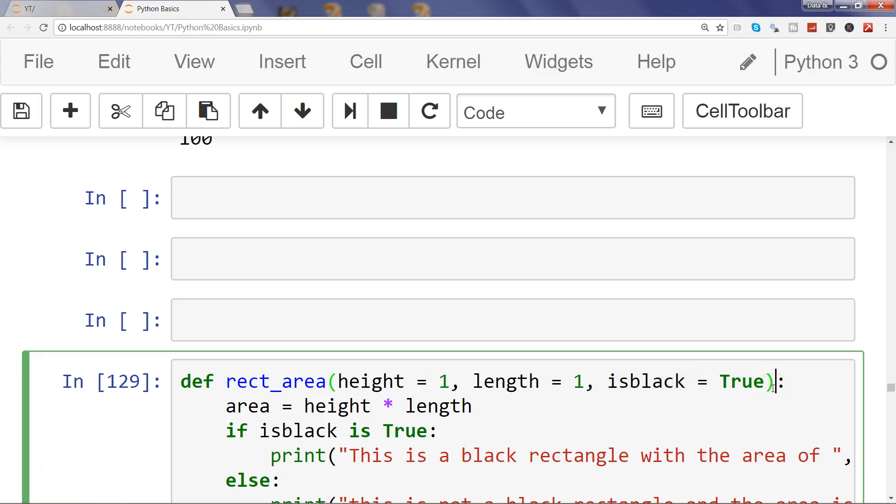
mouse_move(257, 381)
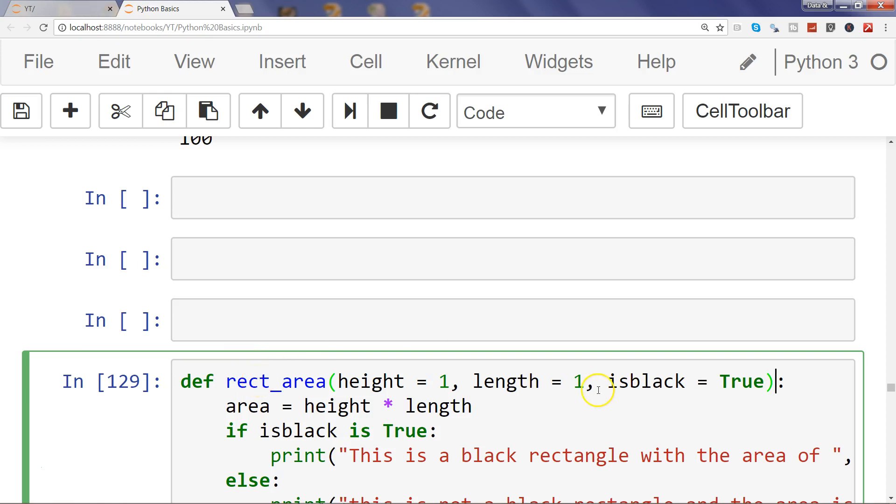
double_click(645, 382)
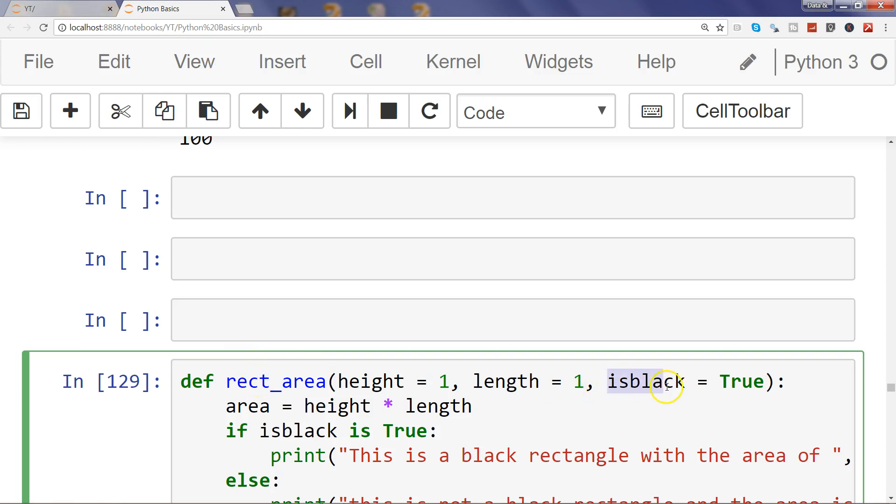
left_click(673, 382)
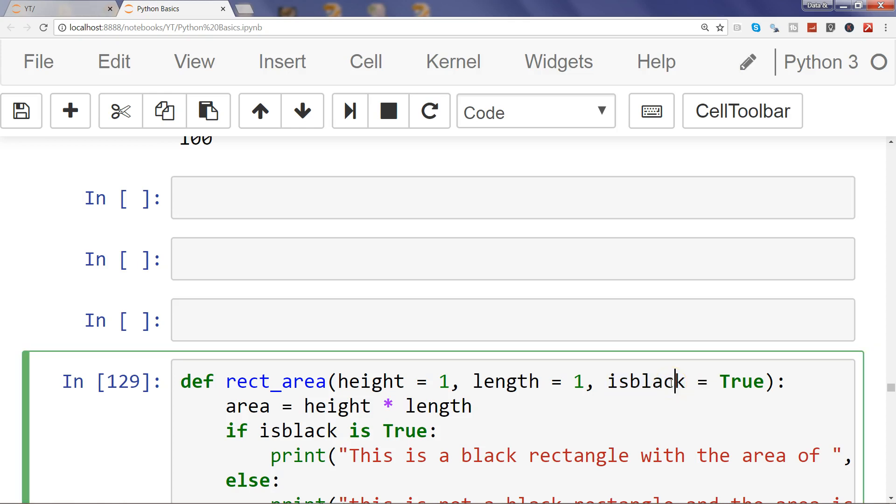
double_click(742, 381)
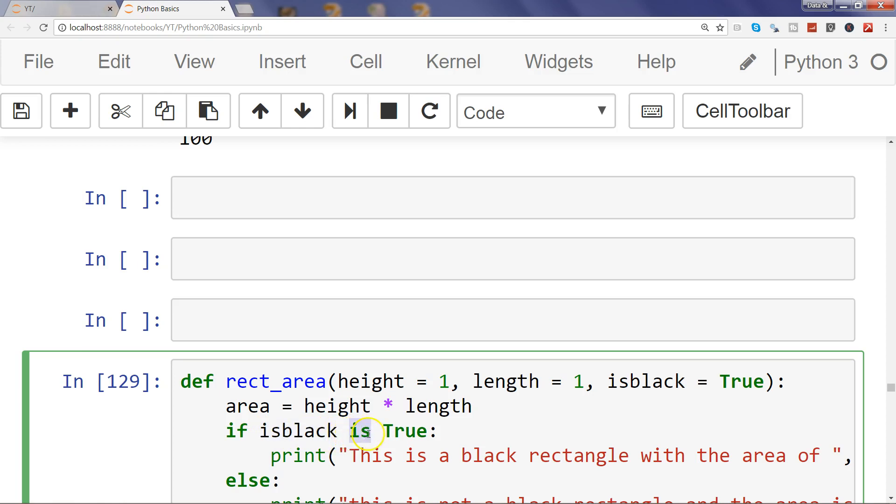
double_click(407, 431)
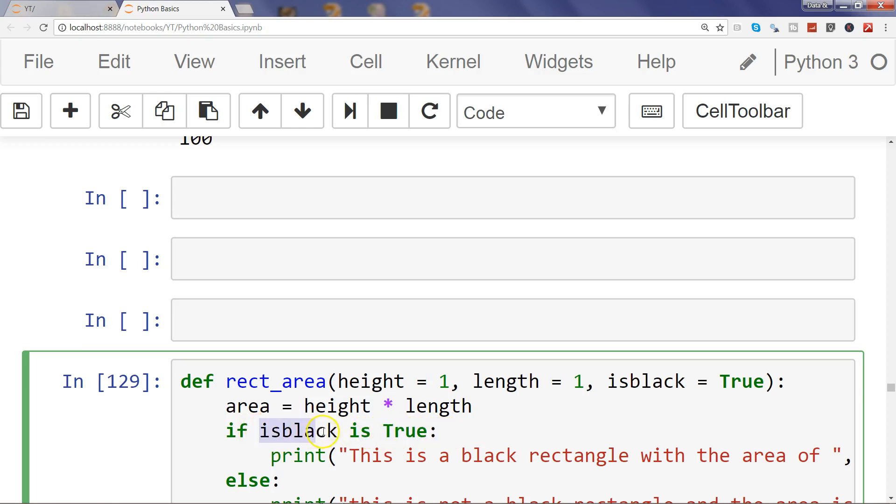
mouse_move(616, 382)
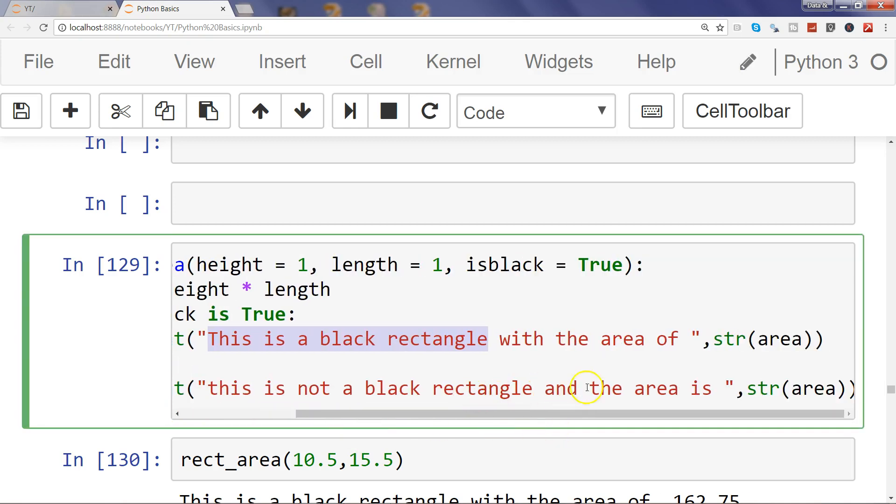
mouse_move(792, 405)
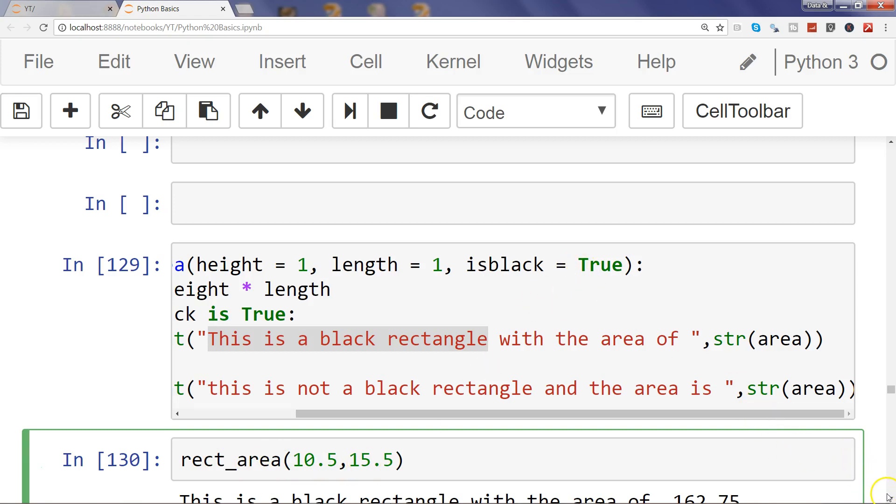
Scroll down to cell 131, rect_area(10.5,15.5,False), and its not-black output
scroll("down", 3)
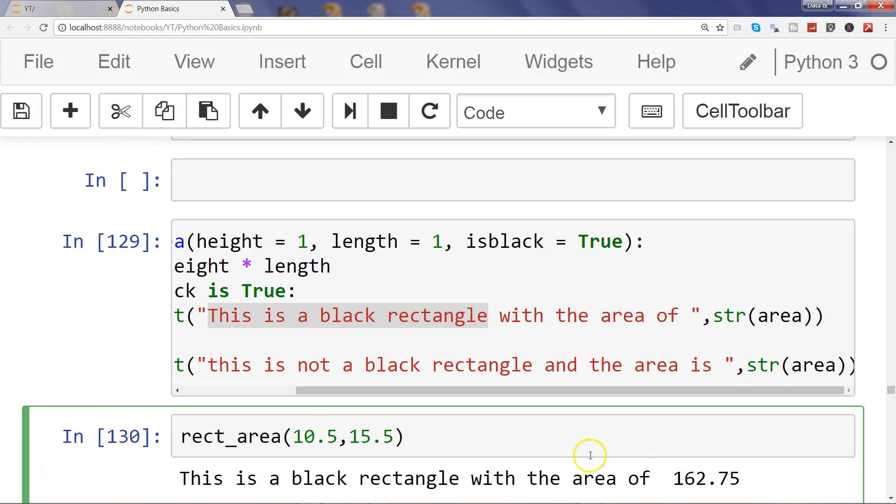
mouse_move(305, 479)
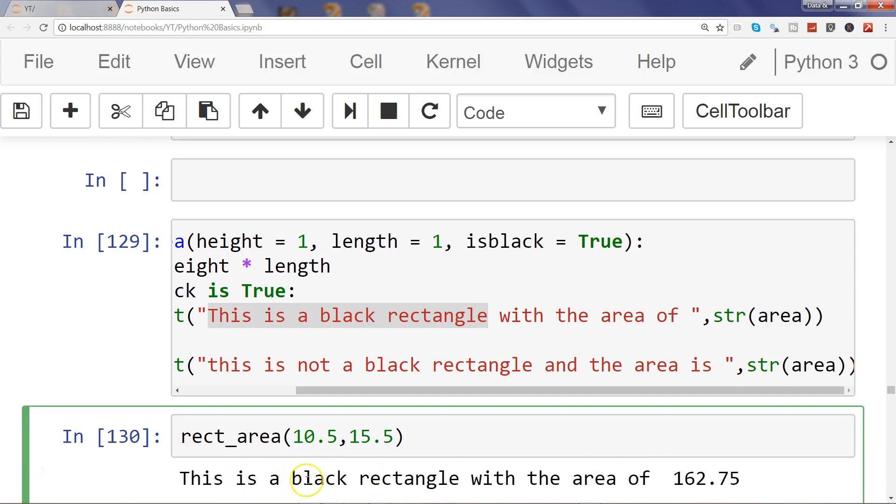
mouse_move(623, 458)
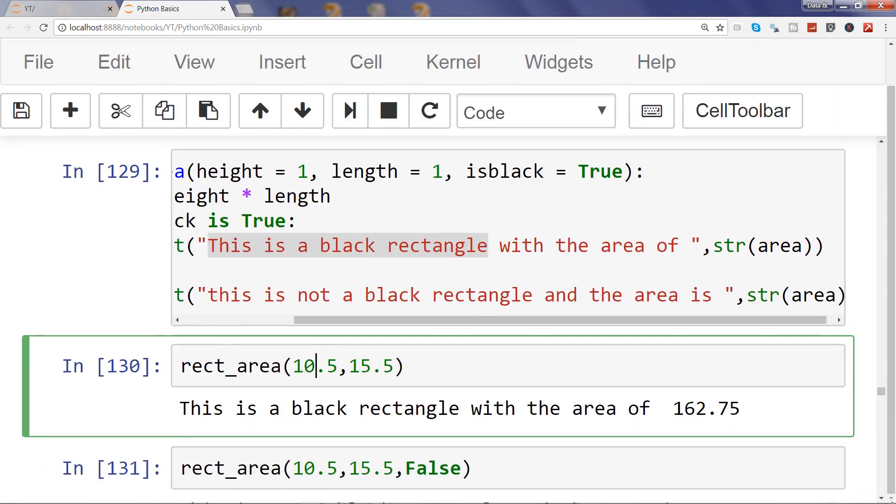
scroll("down", 3)
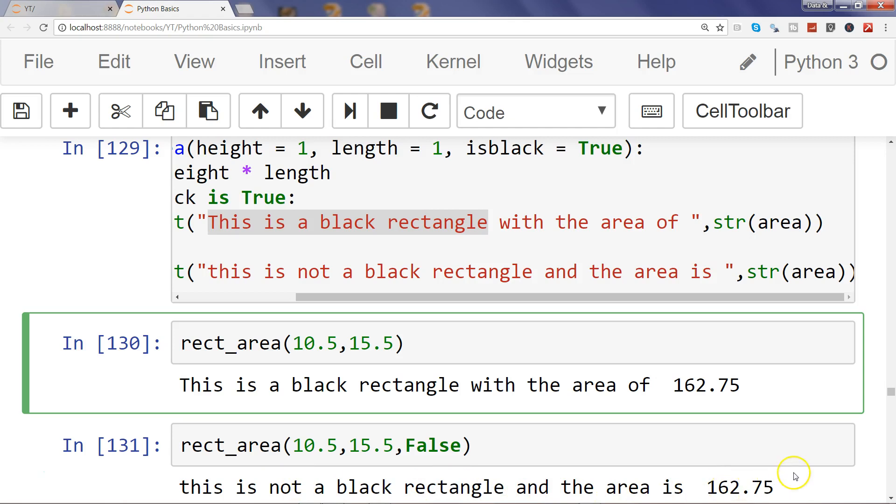
mouse_move(795, 477)
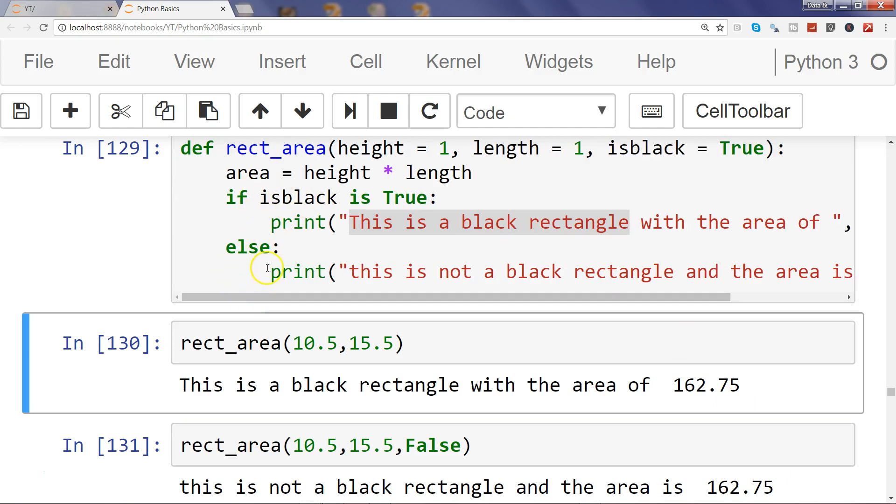
mouse_move(298, 262)
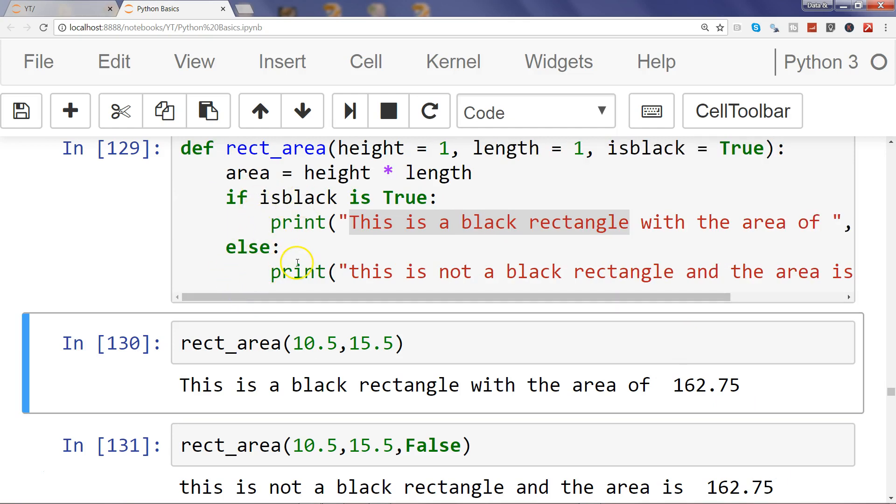